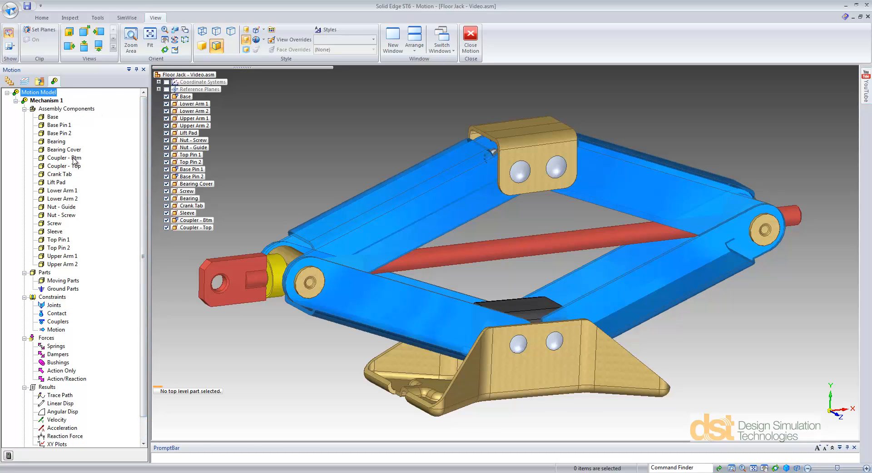
pyautogui.moveTo(98, 17)
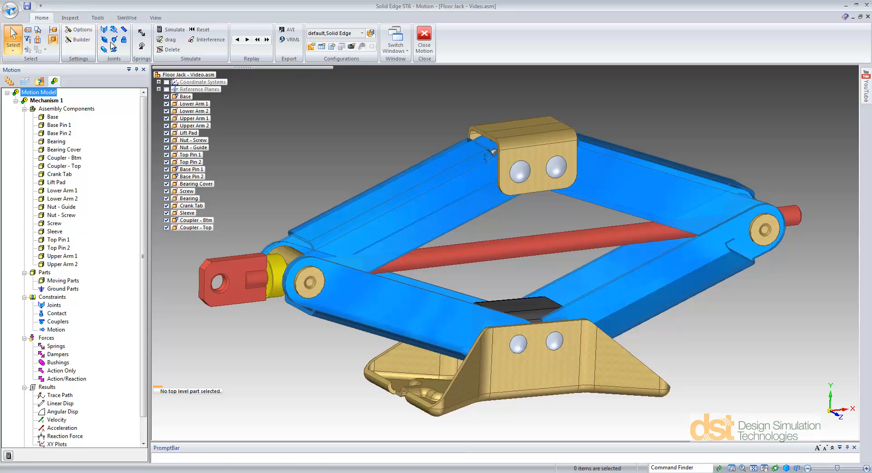
pyautogui.moveTo(110, 123)
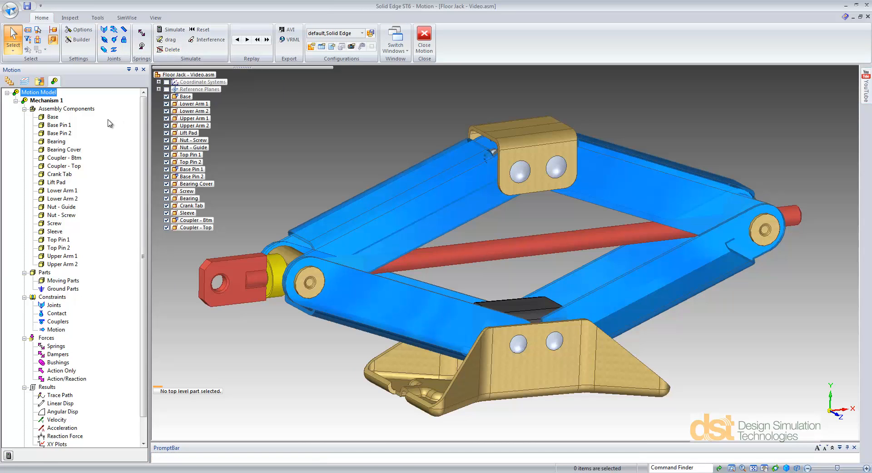
pyautogui.moveTo(108, 135)
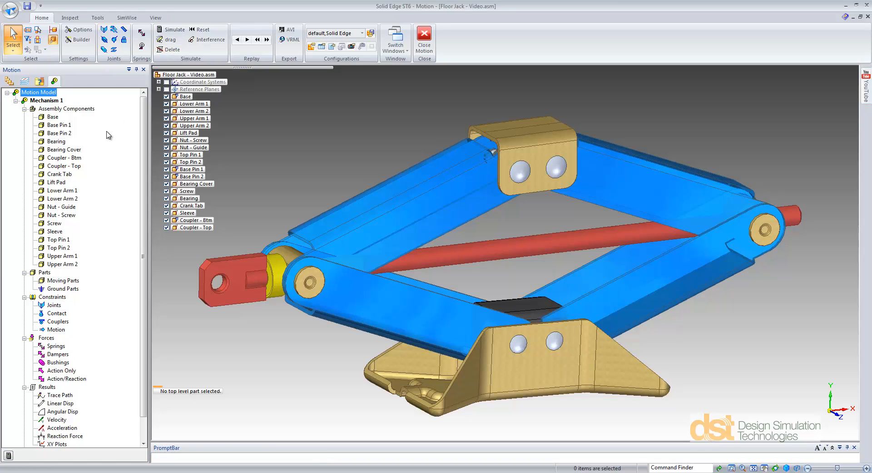
# Make Base, Base Pins and Coupler-Btm ground parts and the arms, Lift Pad, nuts and Screw moving parts.
pyautogui.click(53, 116)
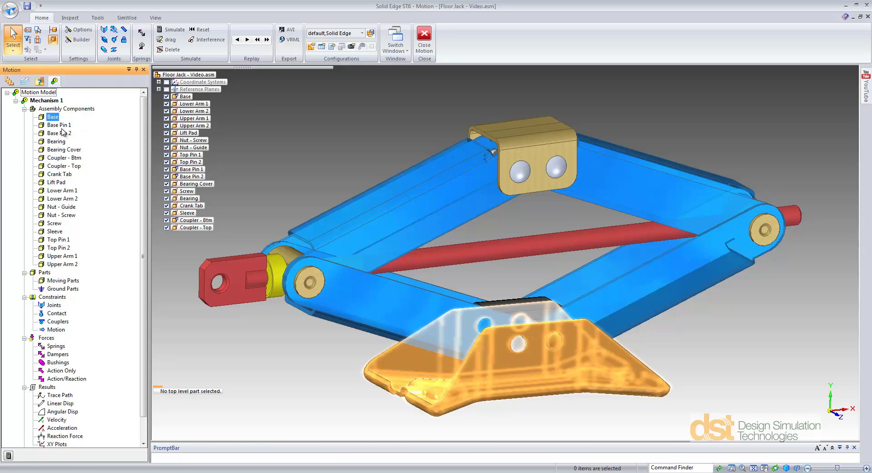
pyautogui.click(63, 157)
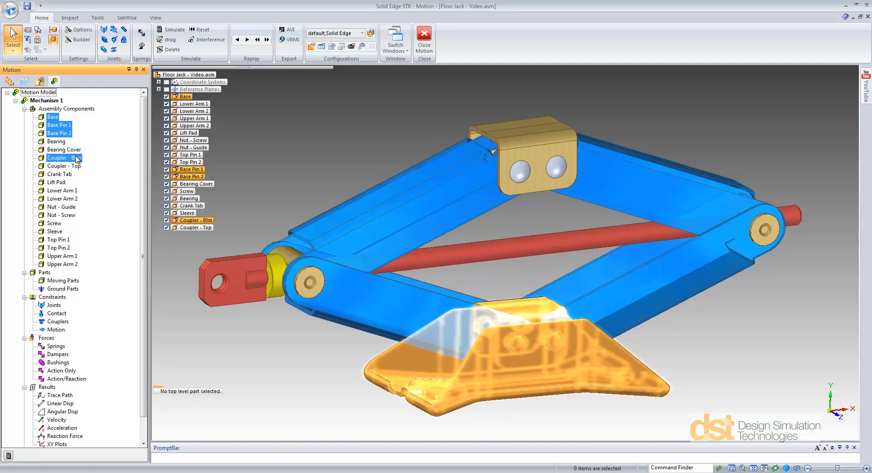
pyautogui.rightClick(61, 158)
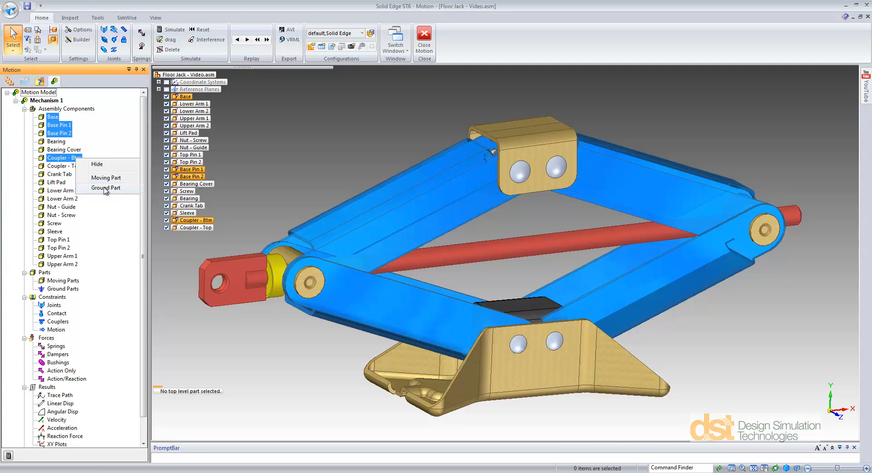
pyautogui.click(106, 187)
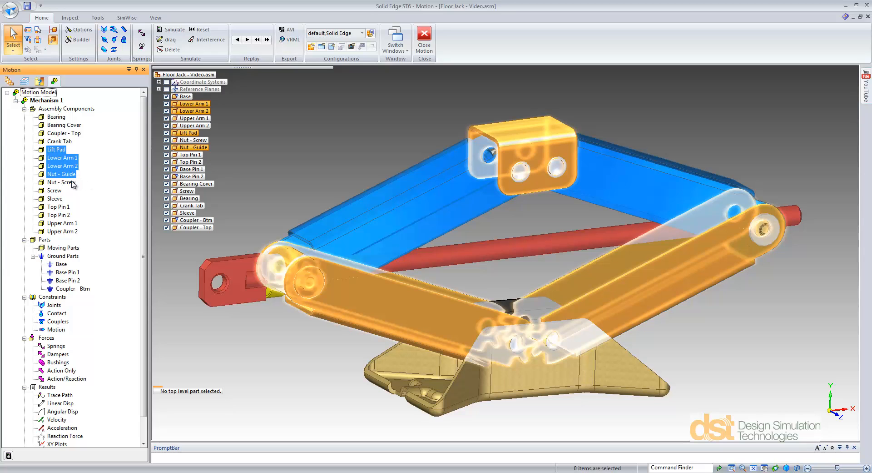
pyautogui.click(53, 190)
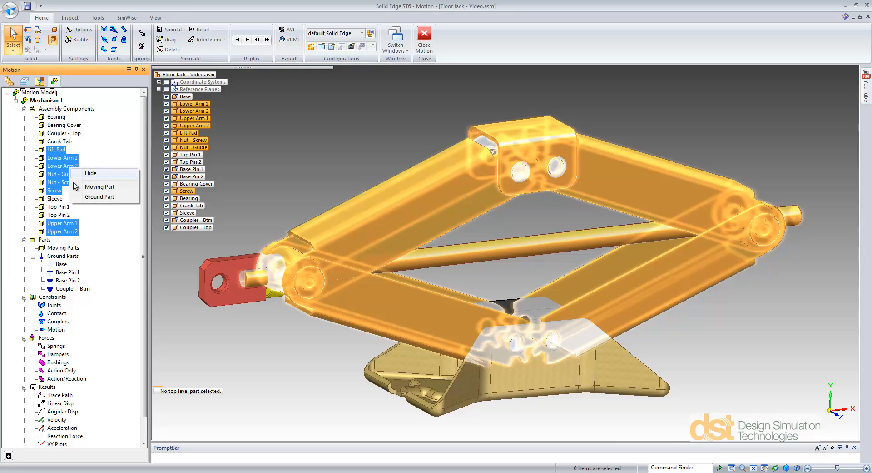
pyautogui.click(100, 186)
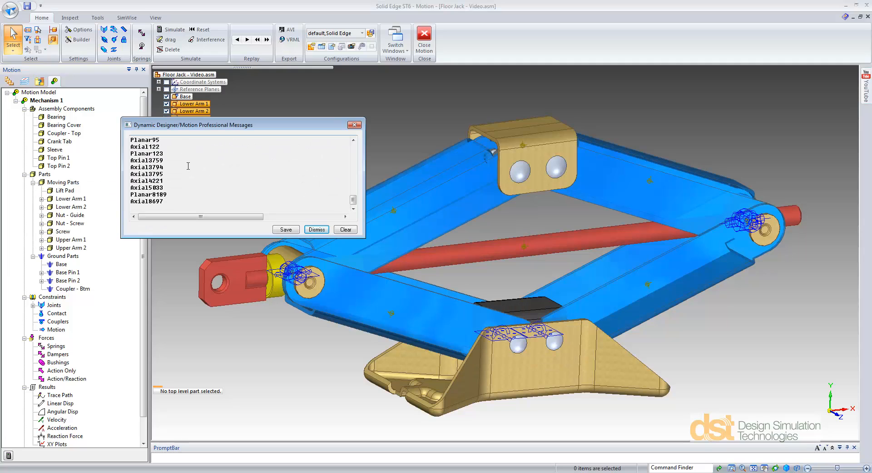
pyautogui.moveTo(448, 267)
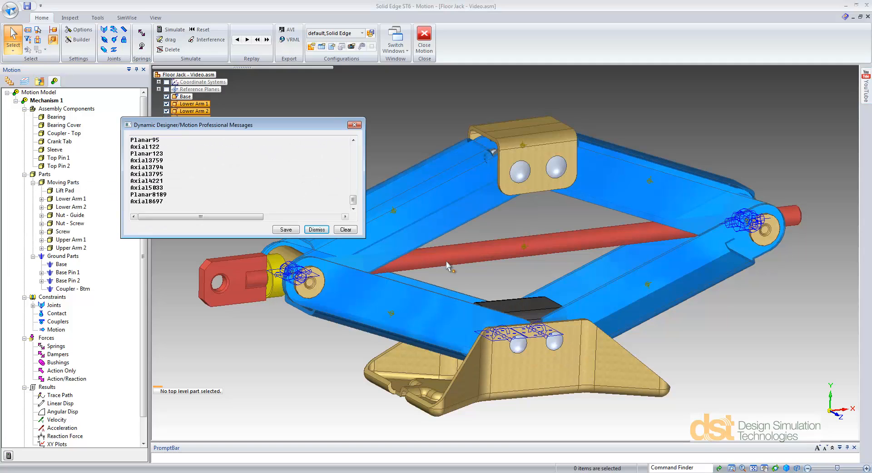
pyautogui.moveTo(354, 351)
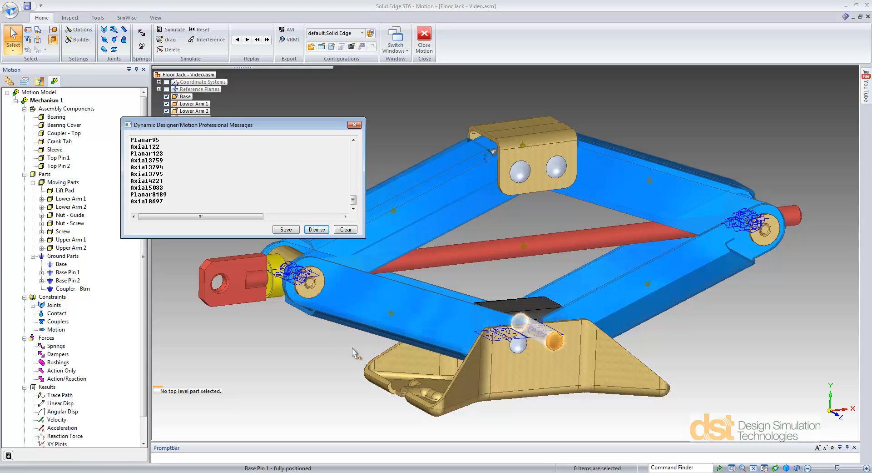
pyautogui.moveTo(331, 142)
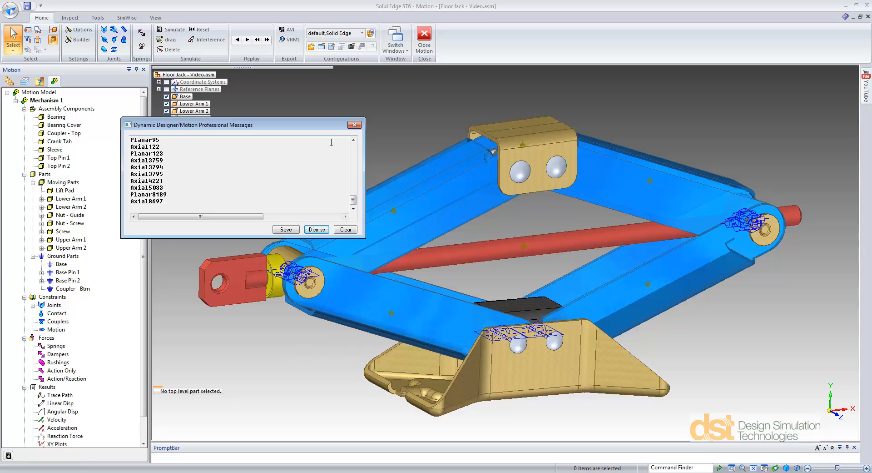
# Dismiss the created-joints message and review the axial and revolute joints generated under Joints.
pyautogui.click(316, 229)
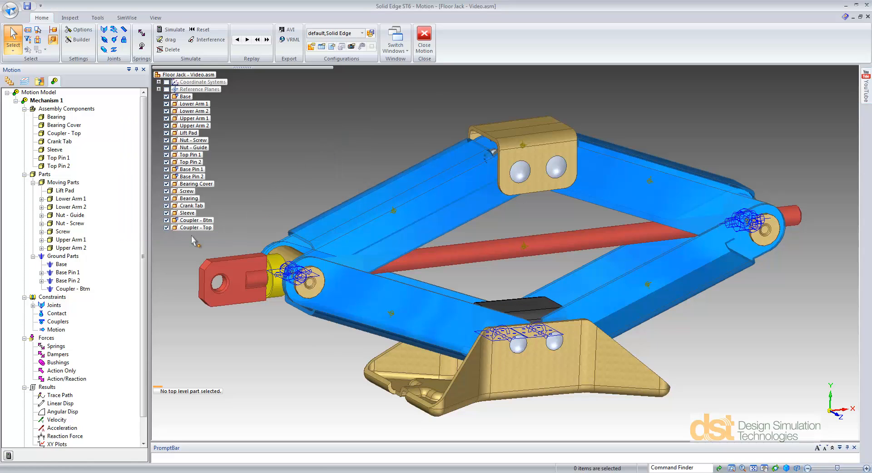
pyautogui.scroll(-3)
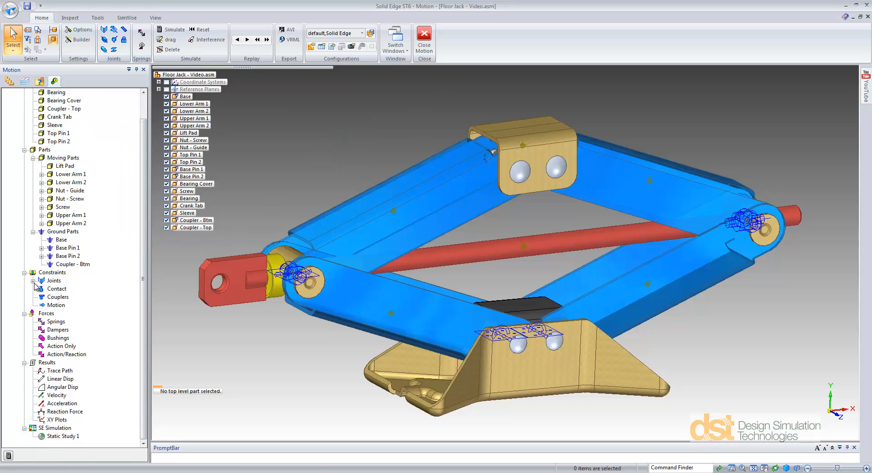
pyautogui.click(36, 280)
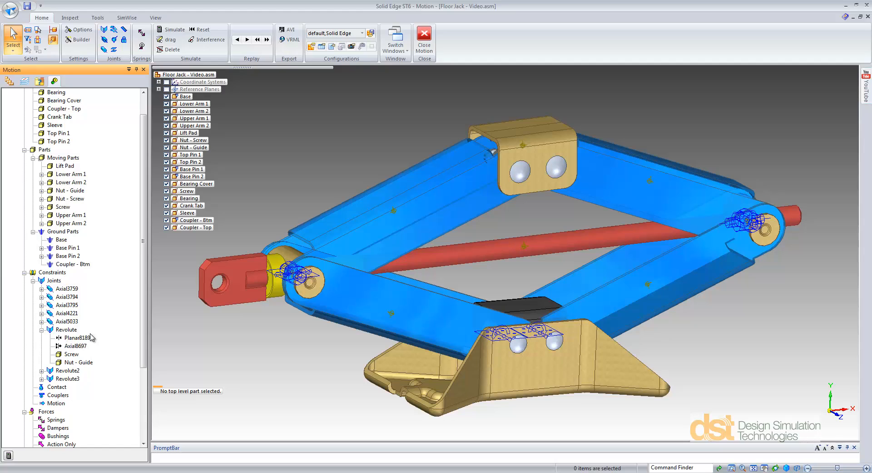
pyautogui.click(42, 329)
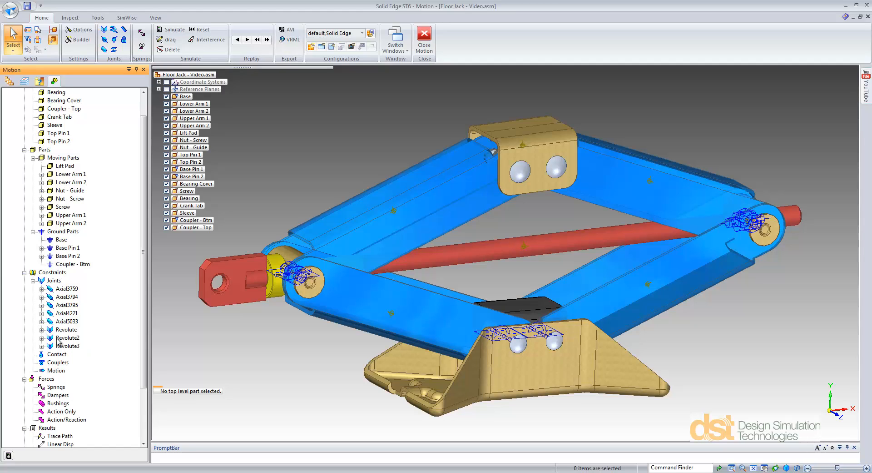
pyautogui.scroll(3)
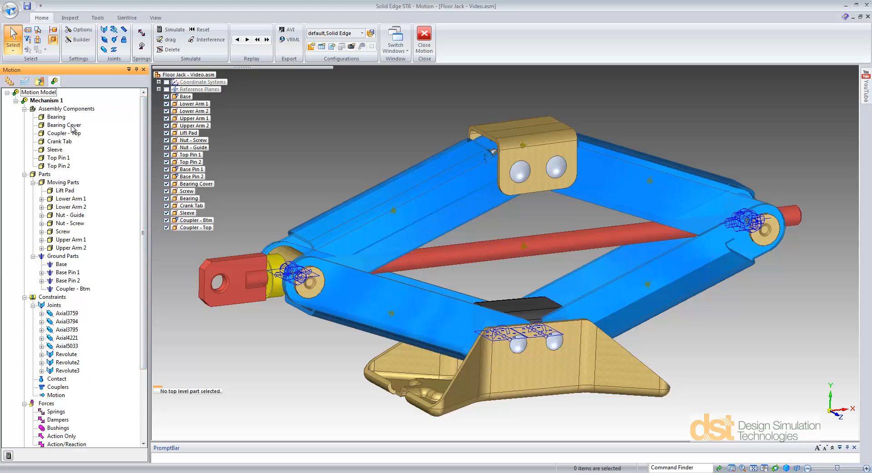
# Attach the bearing and cover, top coupler and pins, and crank tab and sleeve to existing parts.
pyautogui.click(56, 117)
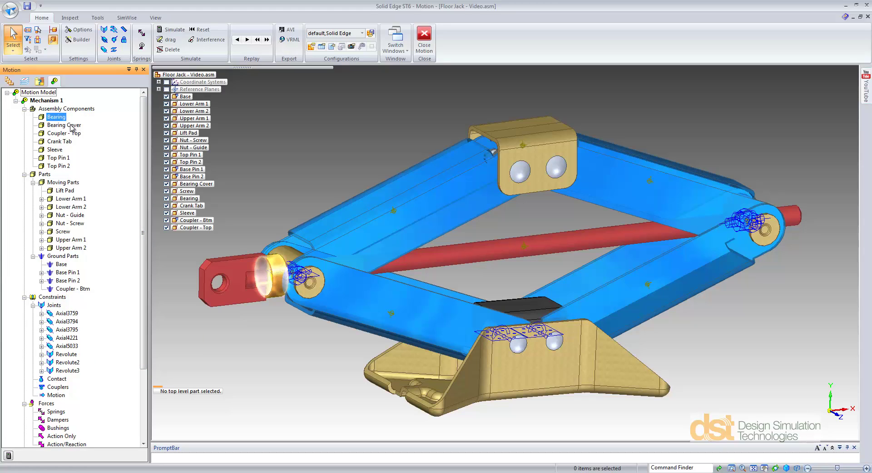
pyautogui.rightClick(64, 125)
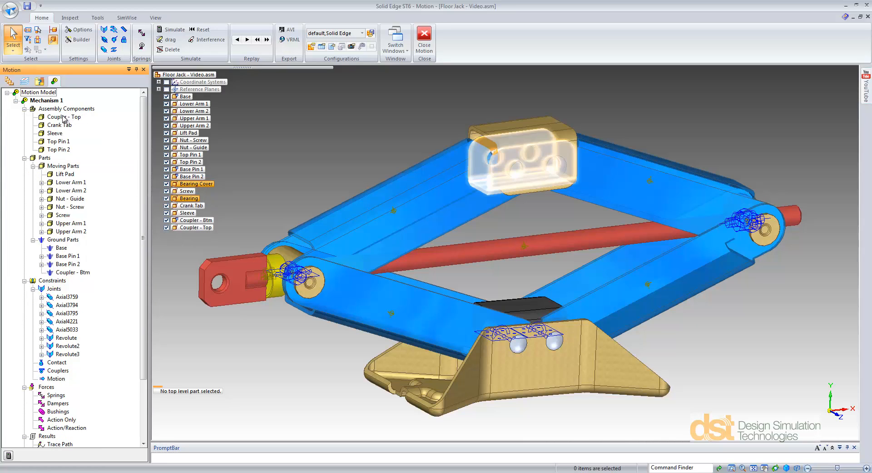
pyautogui.rightClick(58, 141)
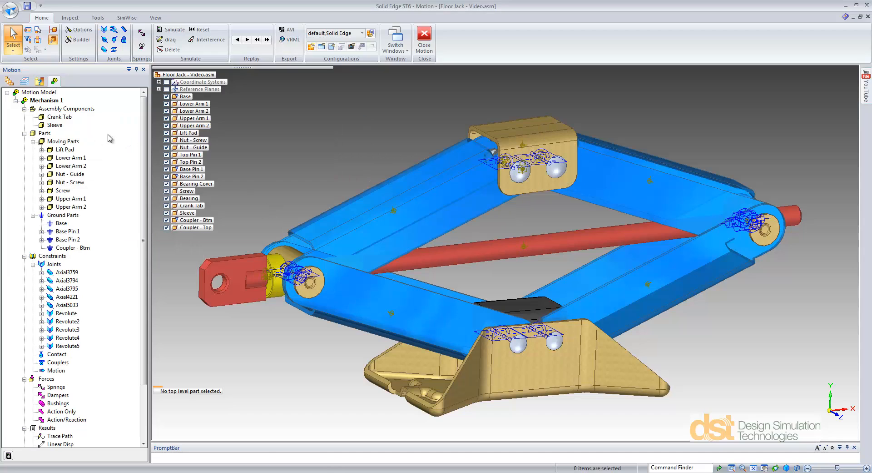
pyautogui.rightClick(60, 116)
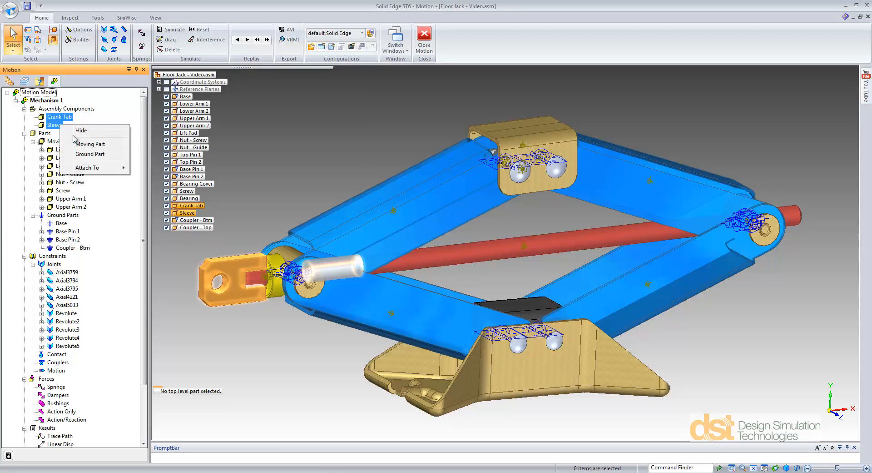
pyautogui.click(87, 167)
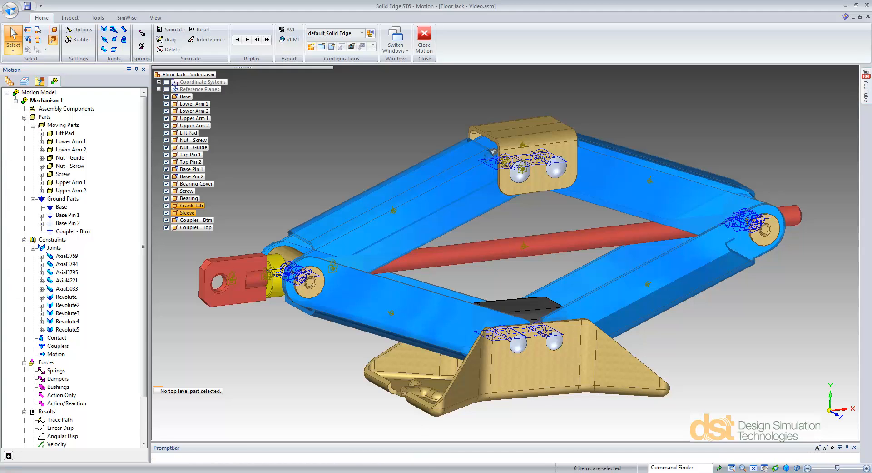
pyautogui.moveTo(9, 456)
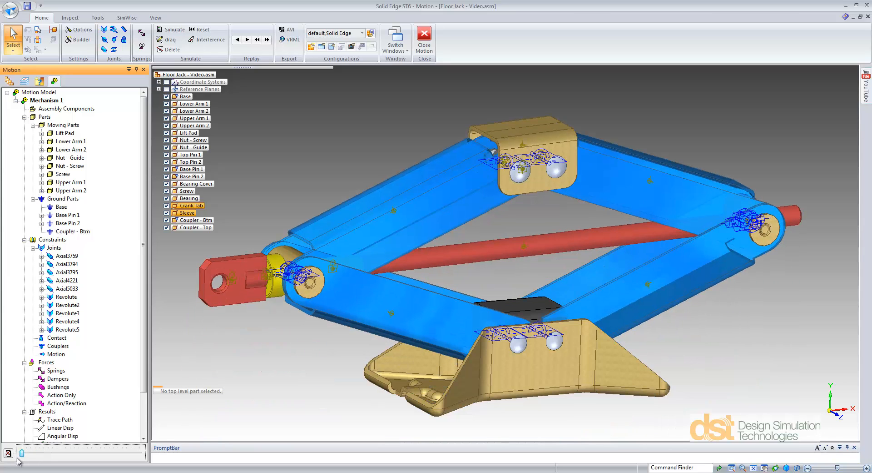
pyautogui.click(171, 50)
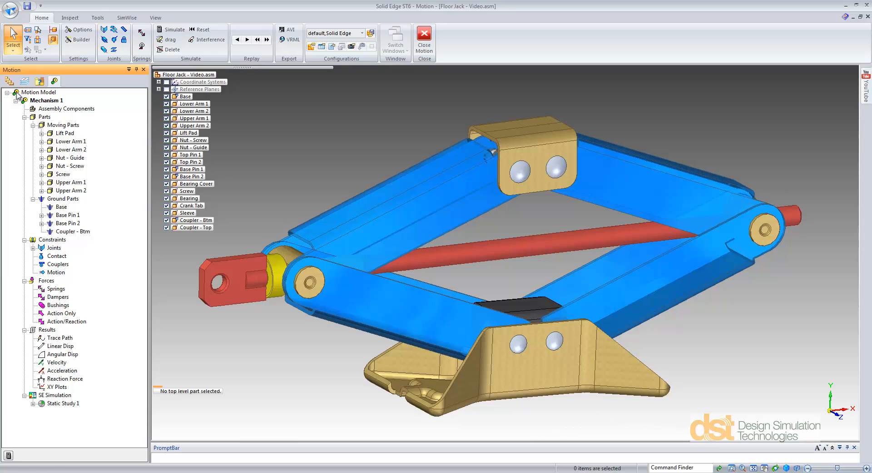
# Delete the Axial5033 joint between the screw and its nut.
pyautogui.click(43, 174)
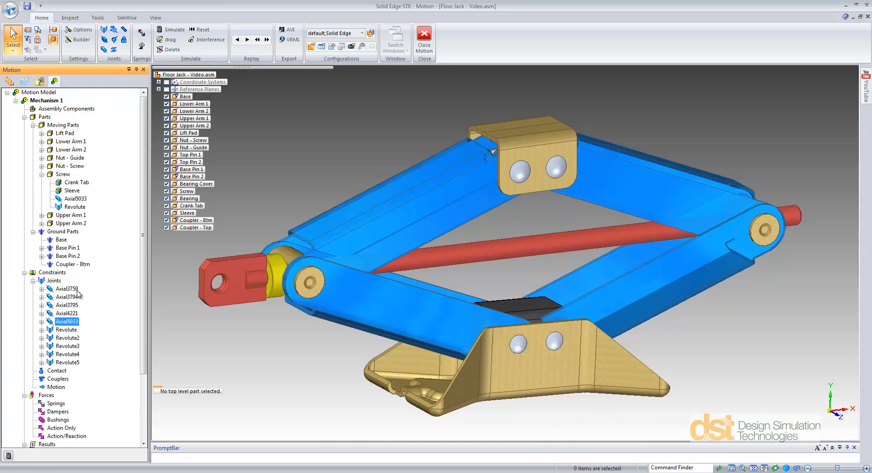
pyautogui.rightClick(65, 321)
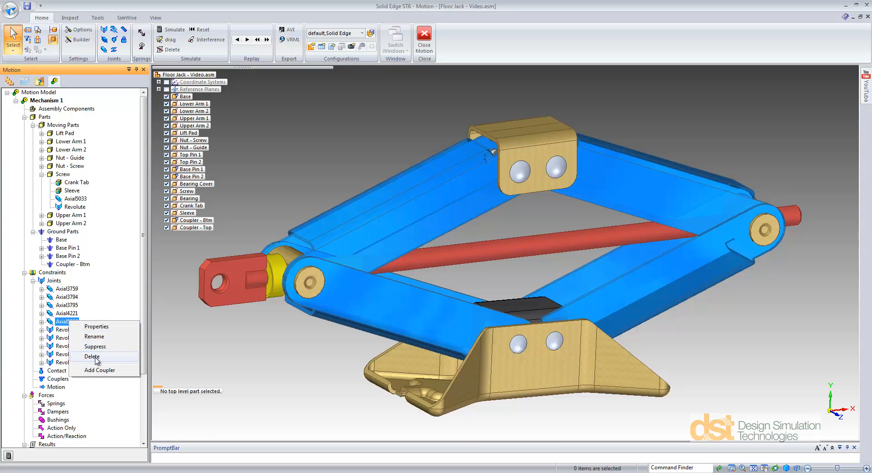
pyautogui.click(92, 356)
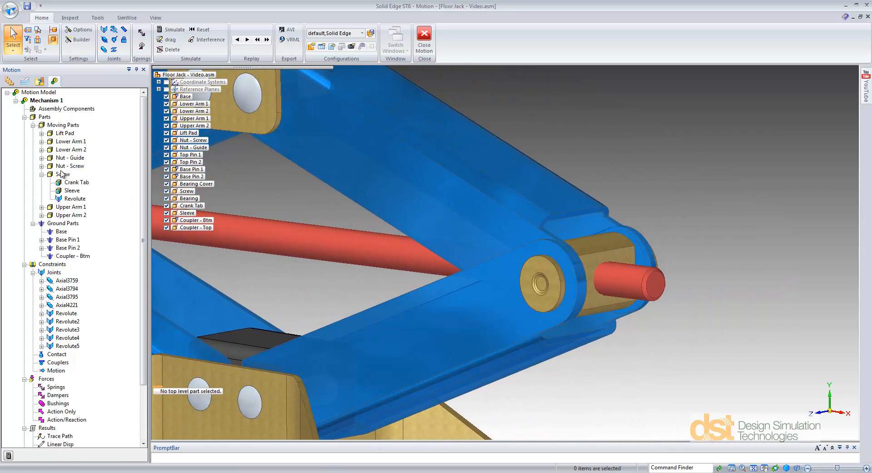
# Add a screw joint of 0.2 inch per revolution between Screw and Nut-Screw along the screw axis.
pyautogui.rightClick(63, 174)
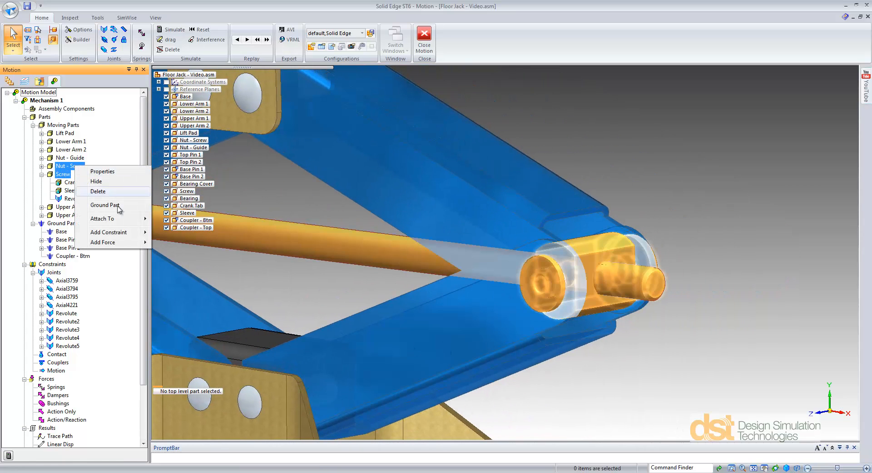
pyautogui.click(108, 232)
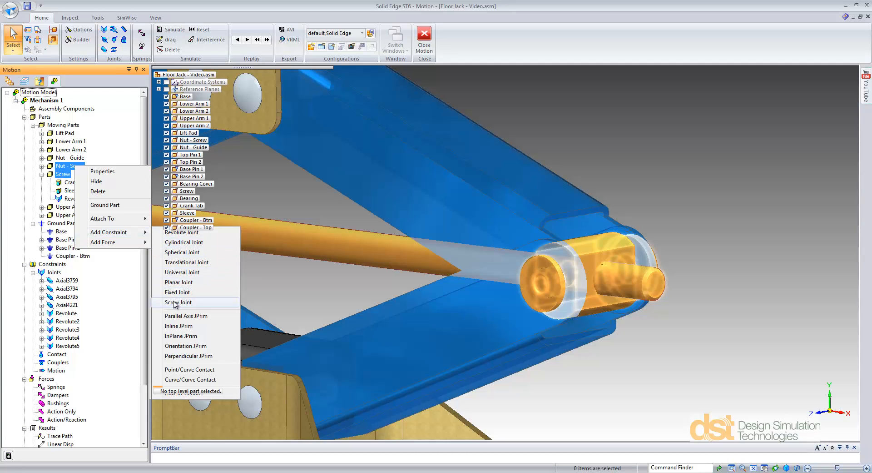
pyautogui.click(179, 301)
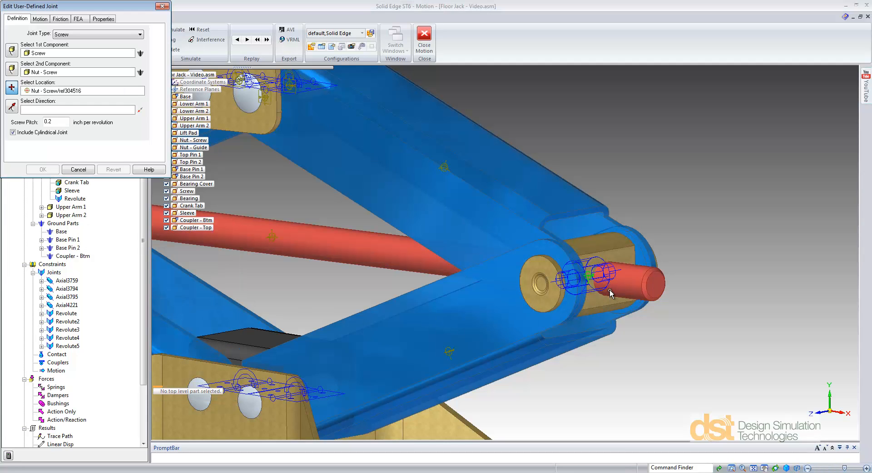
pyautogui.click(660, 285)
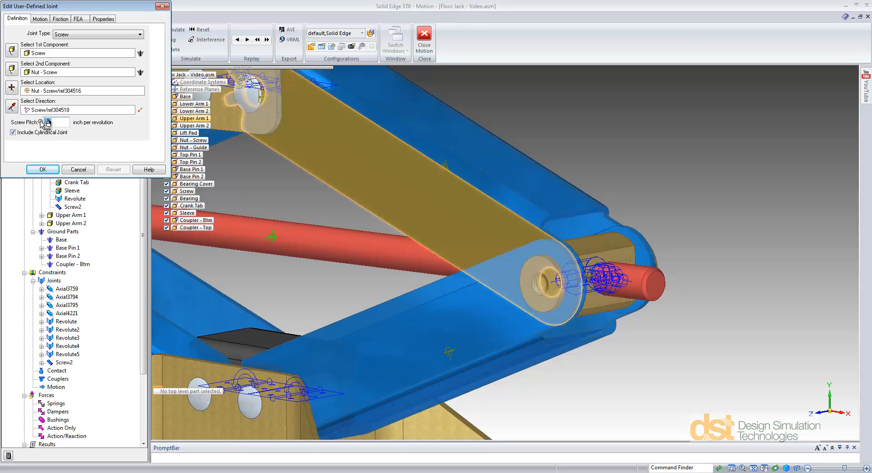
pyautogui.click(43, 169)
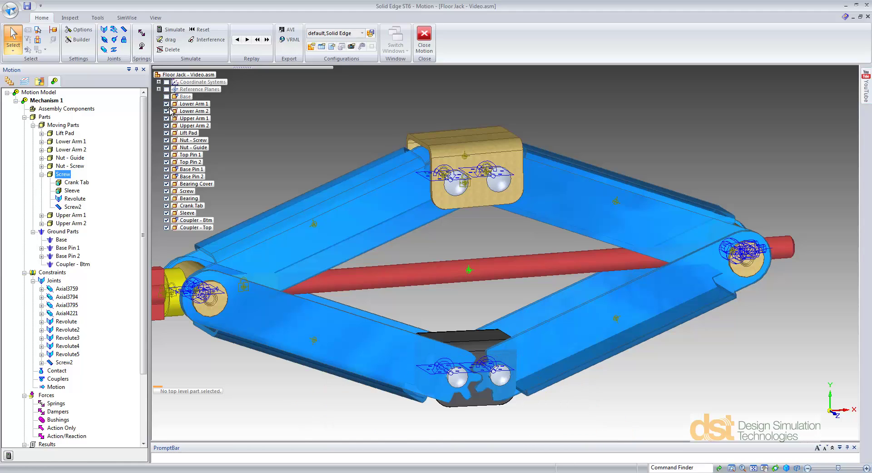
# Hide the lift pad, add a curve/curve contact between the upper arms' gears and a 3D contact between the lower arms.
pyautogui.click(168, 133)
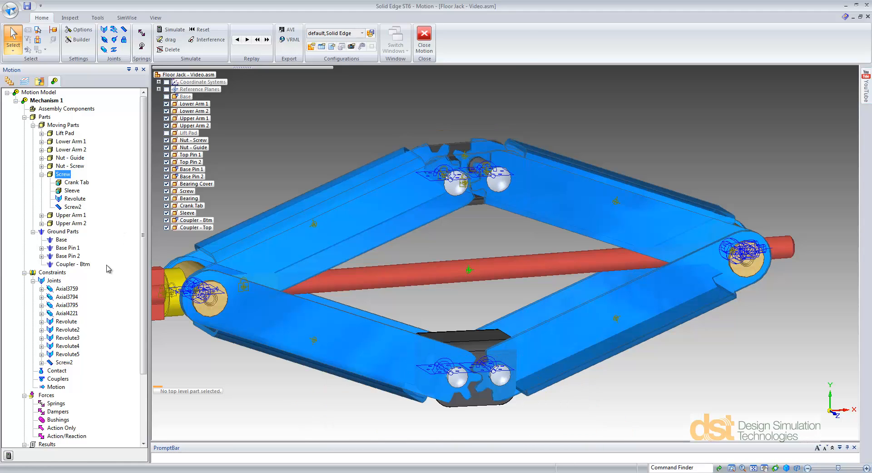
pyautogui.rightClick(55, 370)
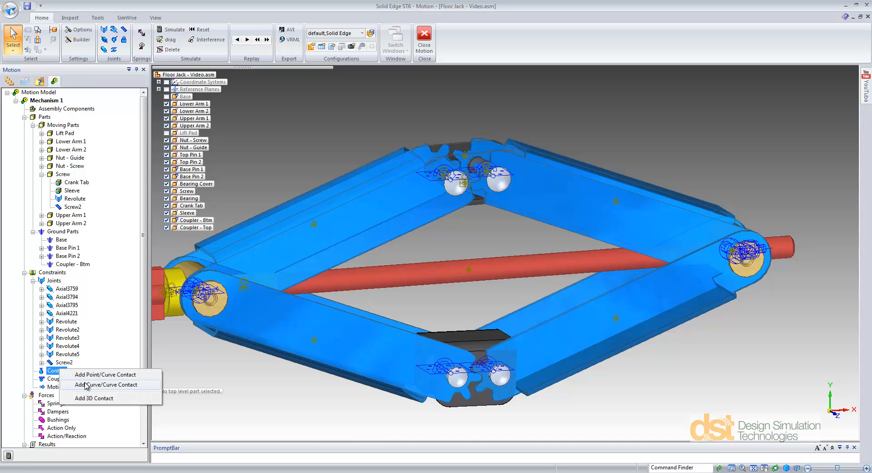
pyautogui.click(108, 385)
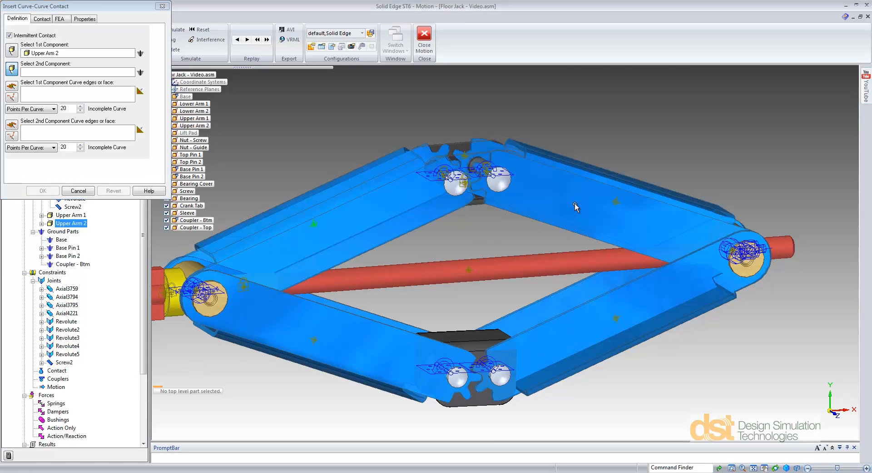
pyautogui.click(314, 223)
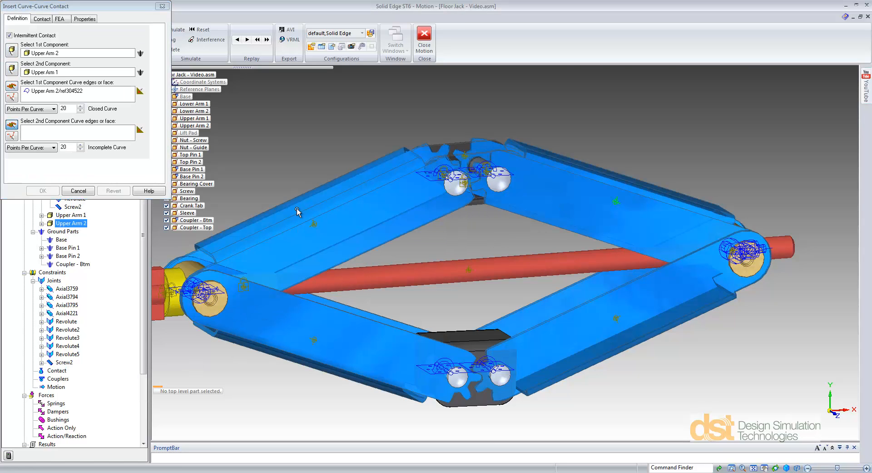
pyautogui.click(78, 190)
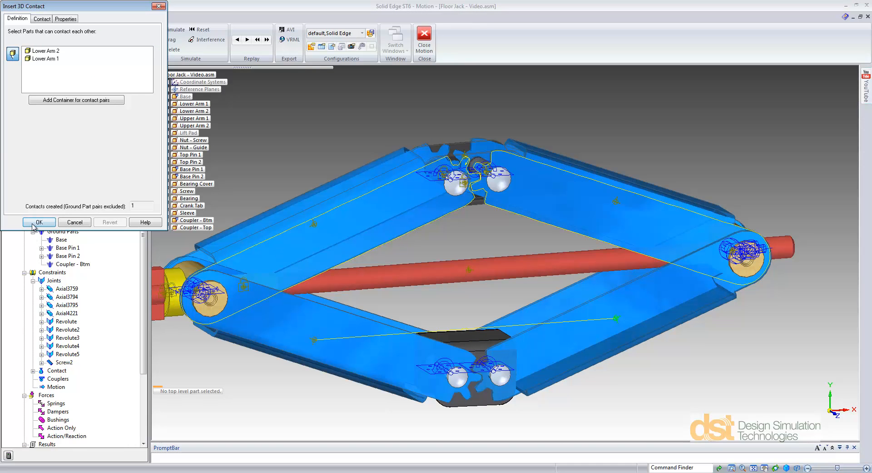
pyautogui.click(39, 222)
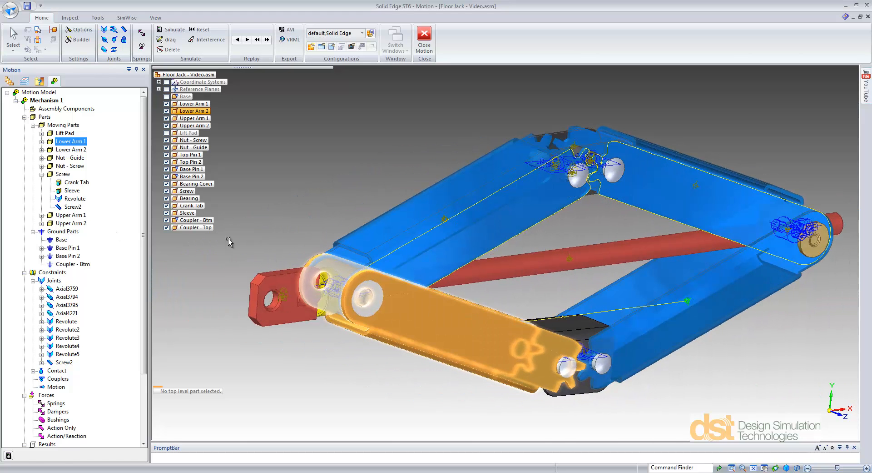
# Give the crank's Revolute joint a constant velocity motion of -720 deg/sec.
pyautogui.click(66, 320)
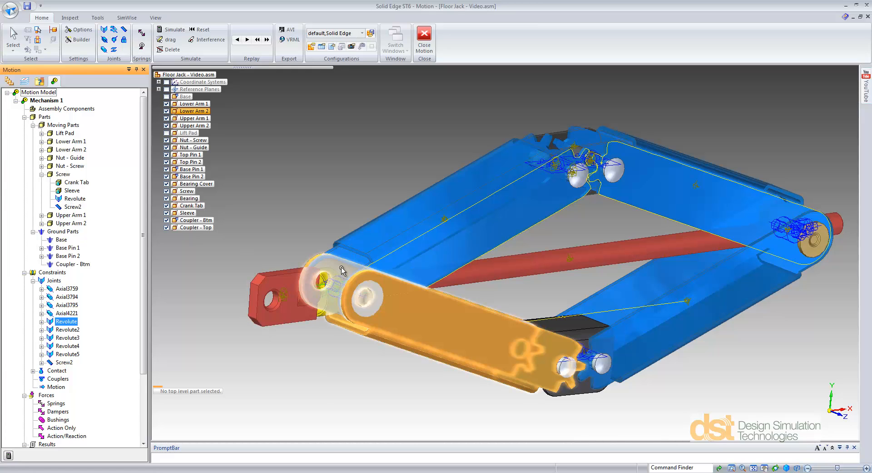
pyautogui.rightClick(65, 321)
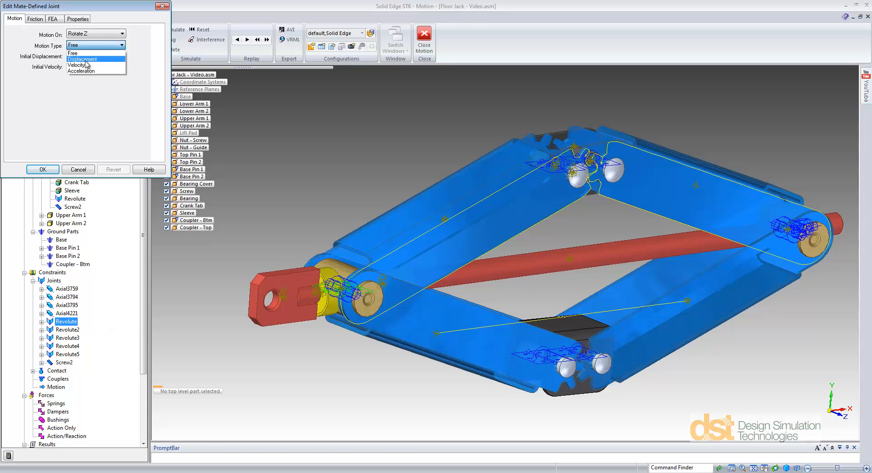
pyautogui.click(76, 64)
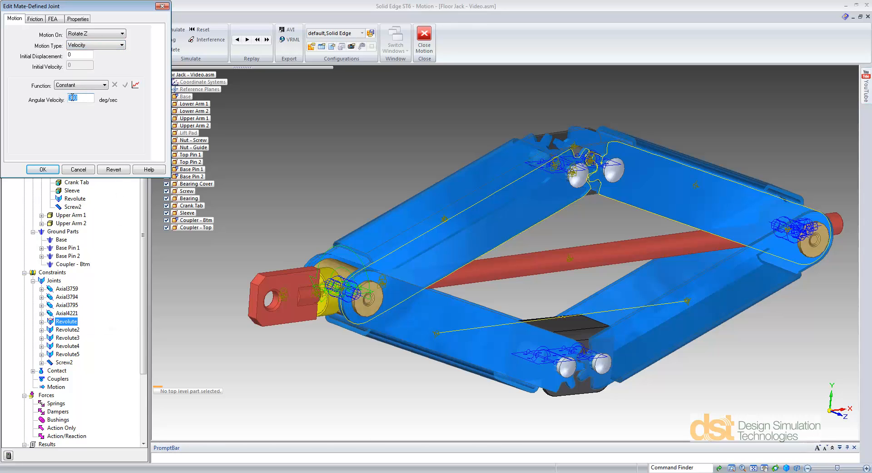
pyautogui.write('720')
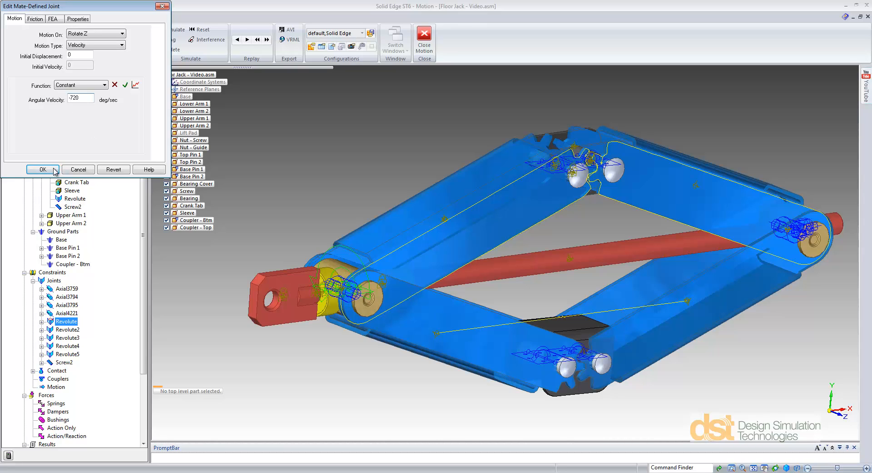
pyautogui.click(43, 170)
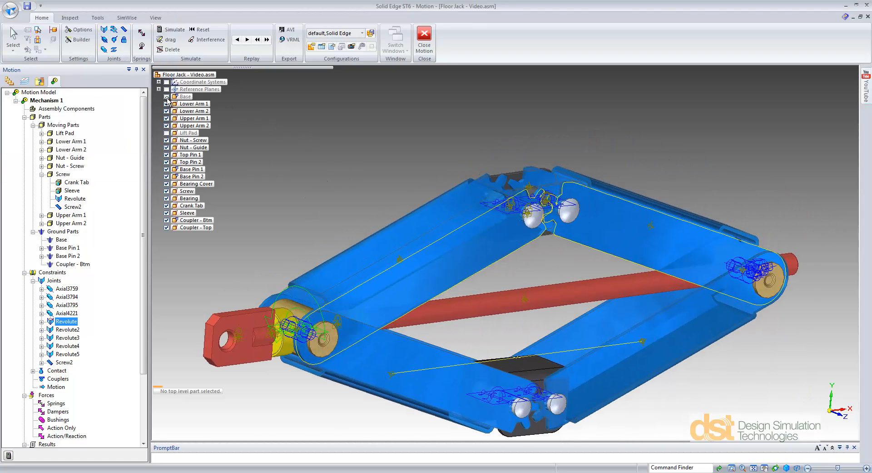
# Show the base and lift pad again and apply a constant 1200 pound_force action-only force to the Lift Pad.
pyautogui.click(167, 96)
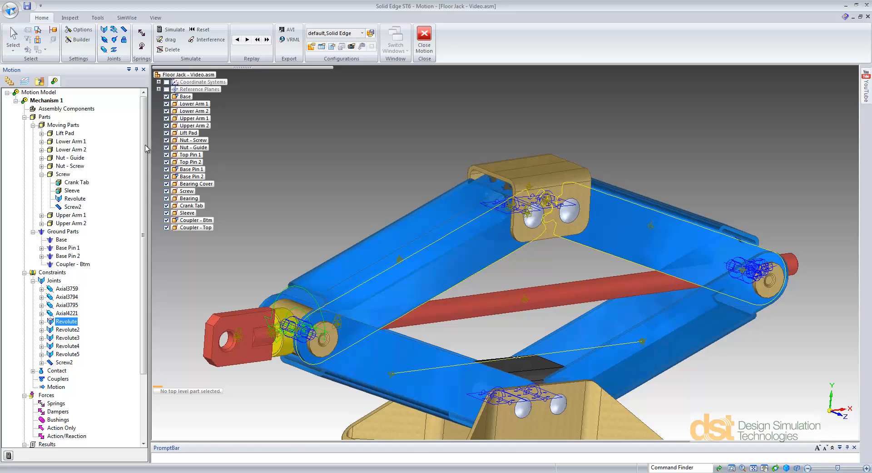
pyautogui.scroll(-3)
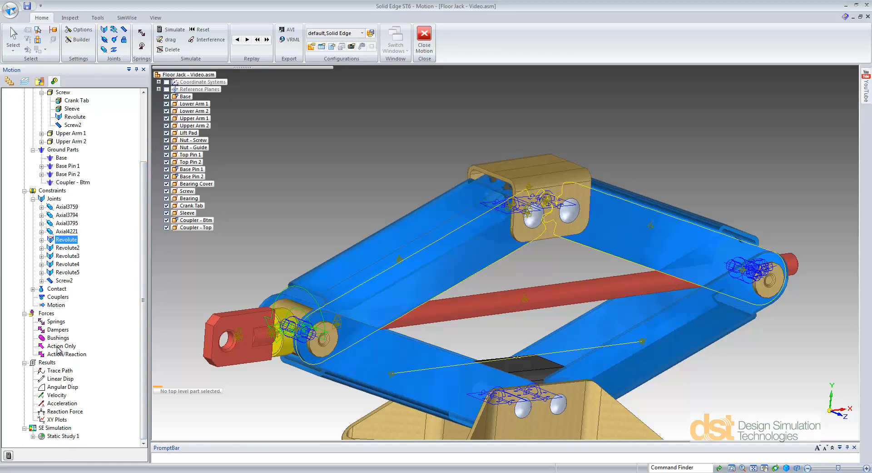
pyautogui.click(60, 346)
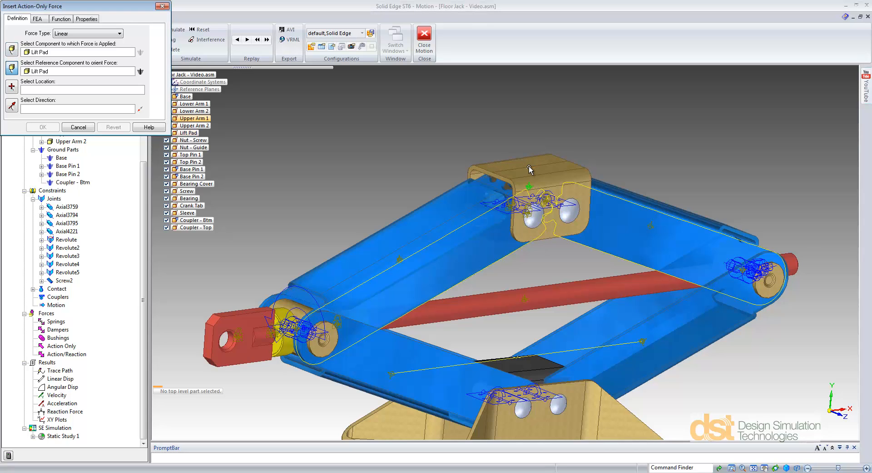
pyautogui.moveTo(533, 166)
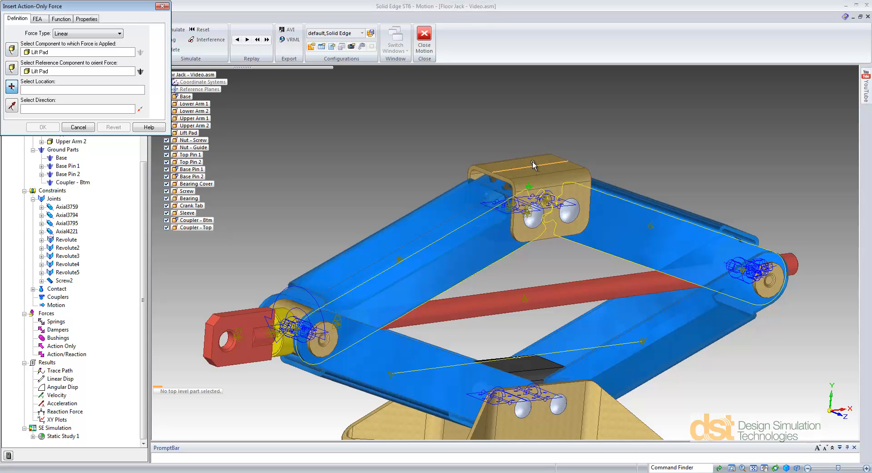
pyautogui.click(533, 165)
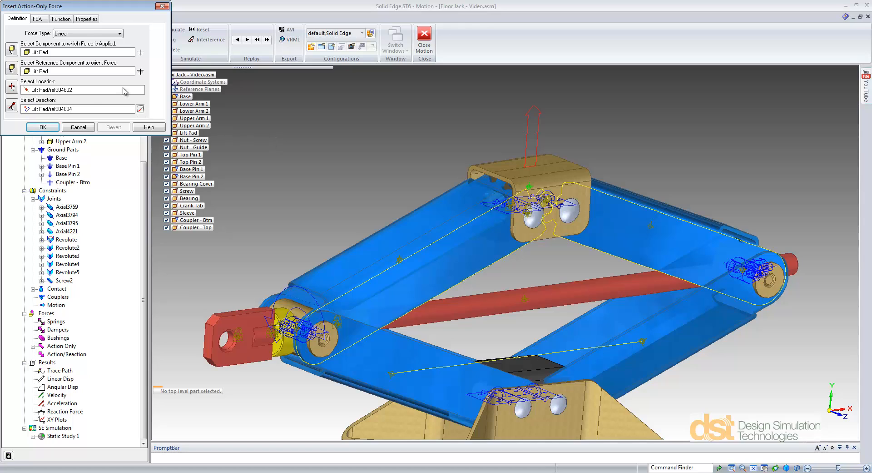
pyautogui.click(61, 19)
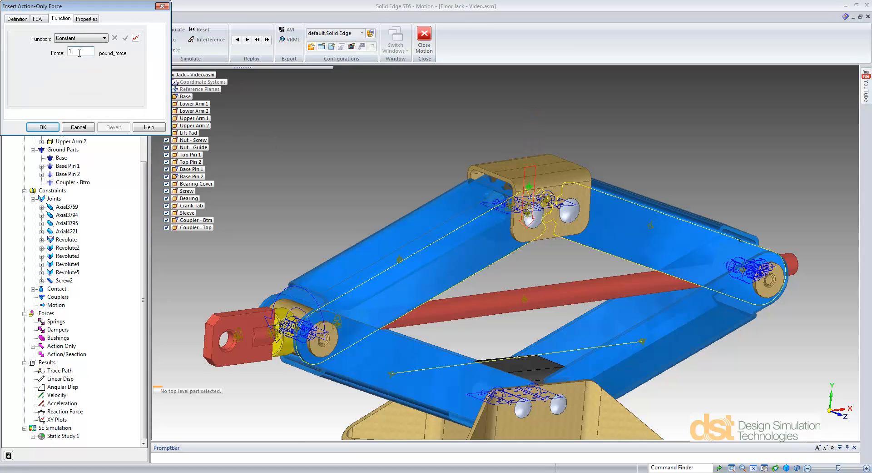
pyautogui.write('1200')
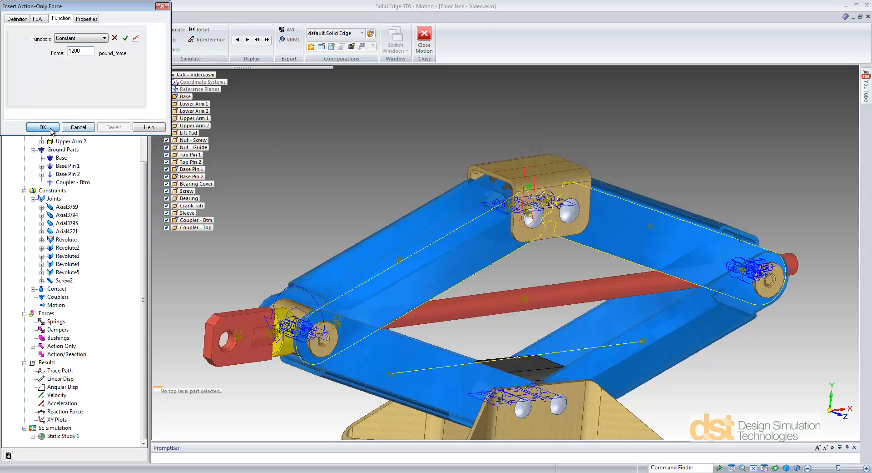
pyautogui.click(42, 127)
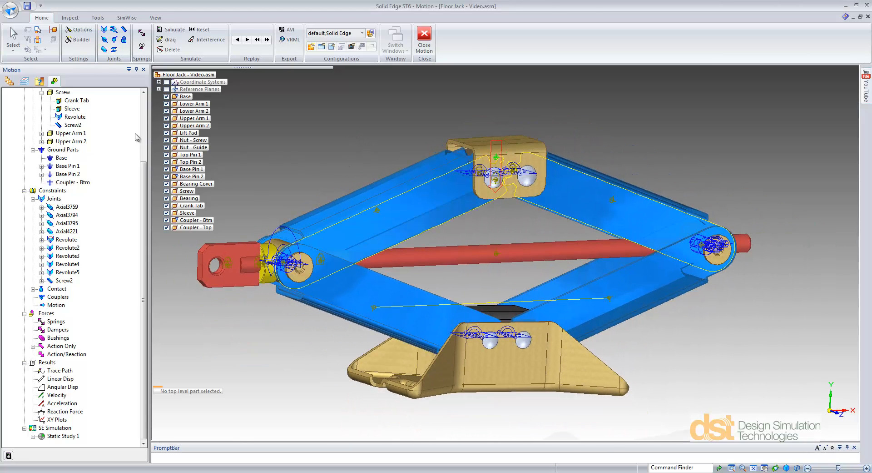
# Set Mechanism 1's simulation parameters to a 3 sec duration with 300 frames.
pyautogui.rightClick(45, 100)
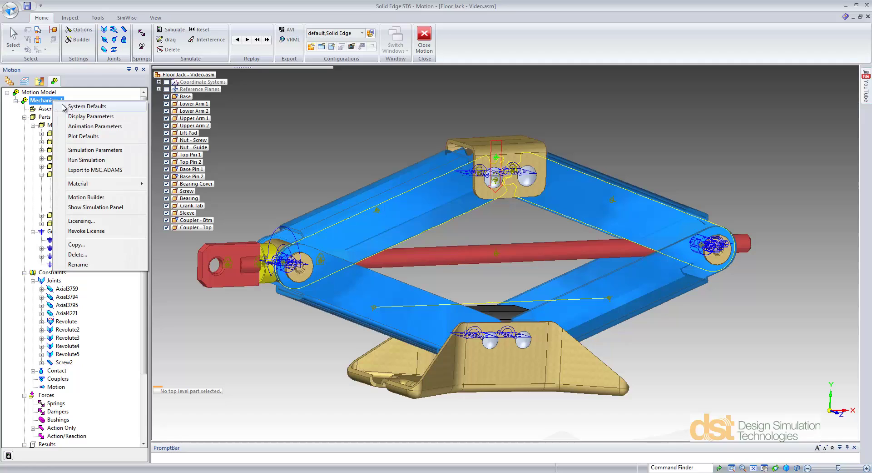
pyautogui.click(94, 149)
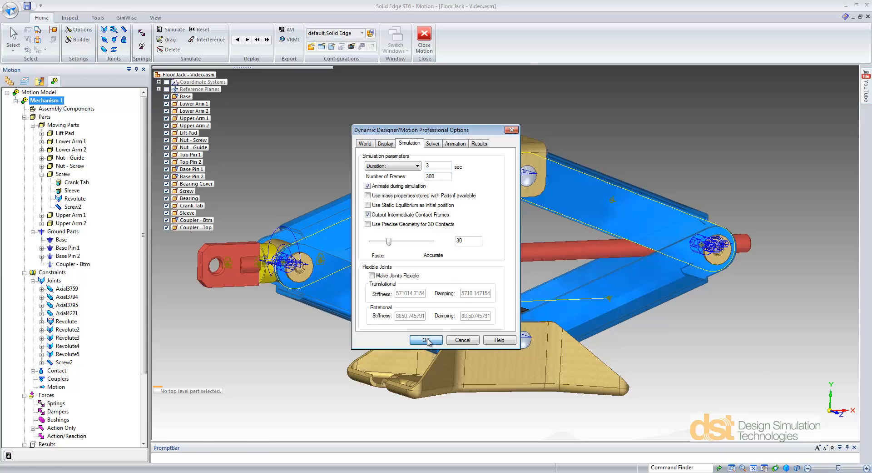
pyautogui.click(425, 339)
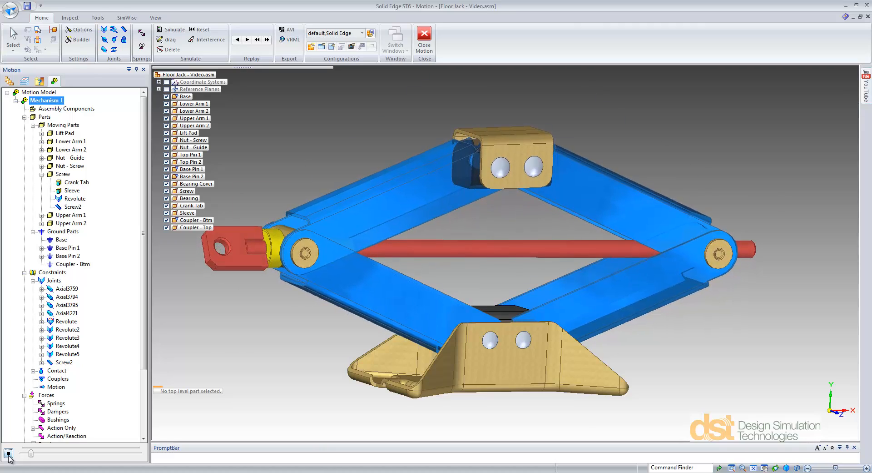
# Run the simulation and plot the Revolute joint's Rotary Motion Generator Moment X over time.
pyautogui.click(246, 39)
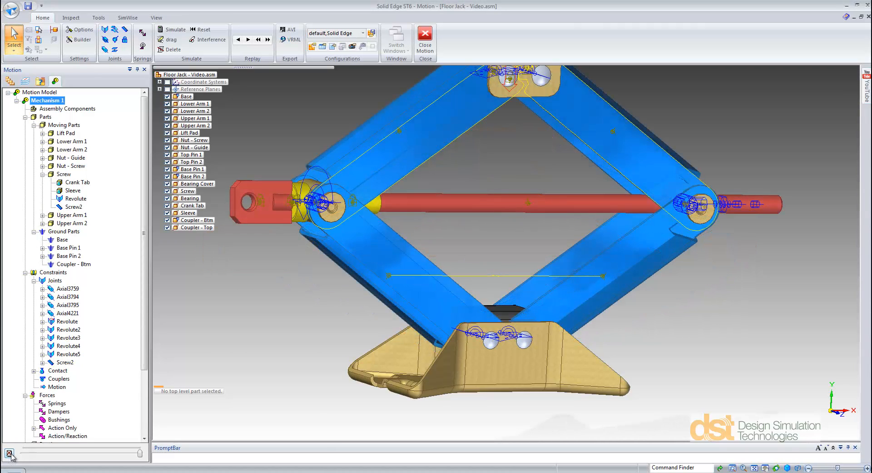
pyautogui.moveTo(142, 456)
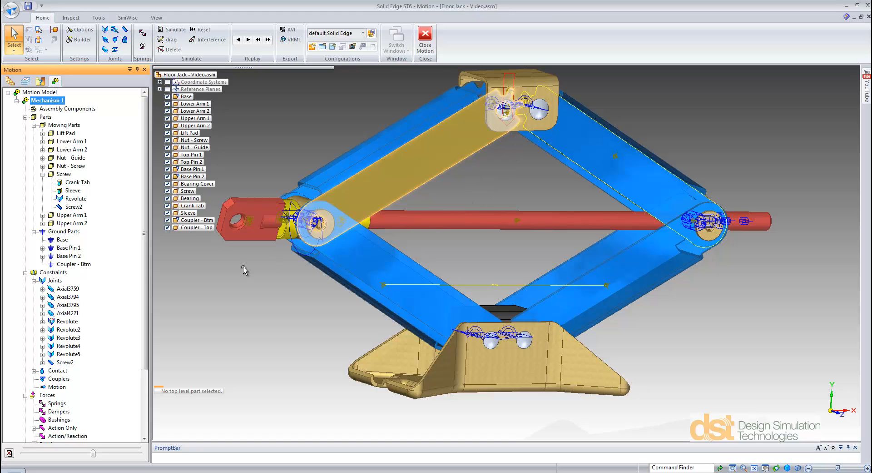
pyautogui.rightClick(66, 321)
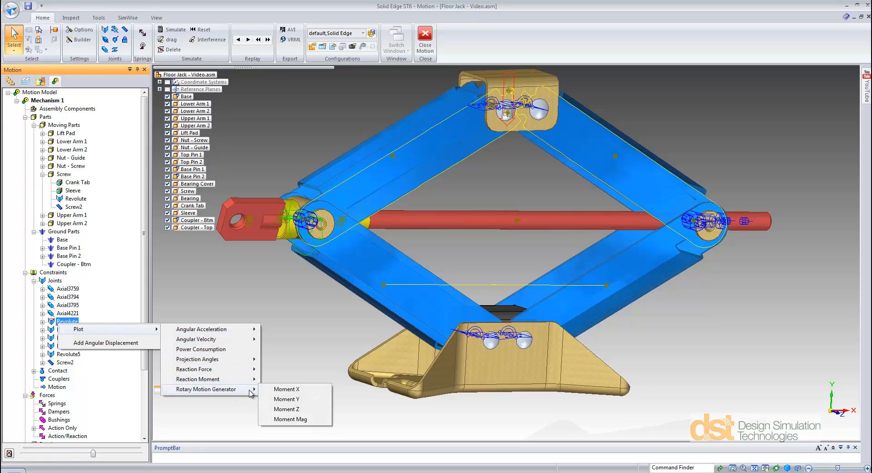
pyautogui.click(285, 388)
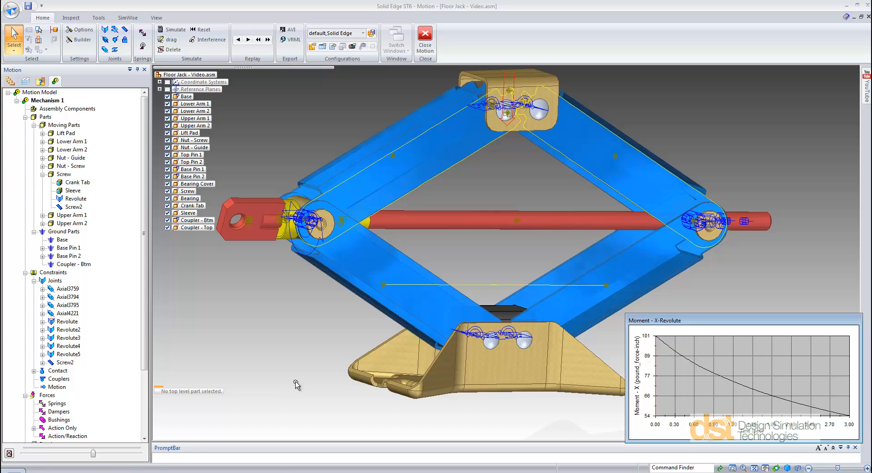
pyautogui.moveTo(483, 194)
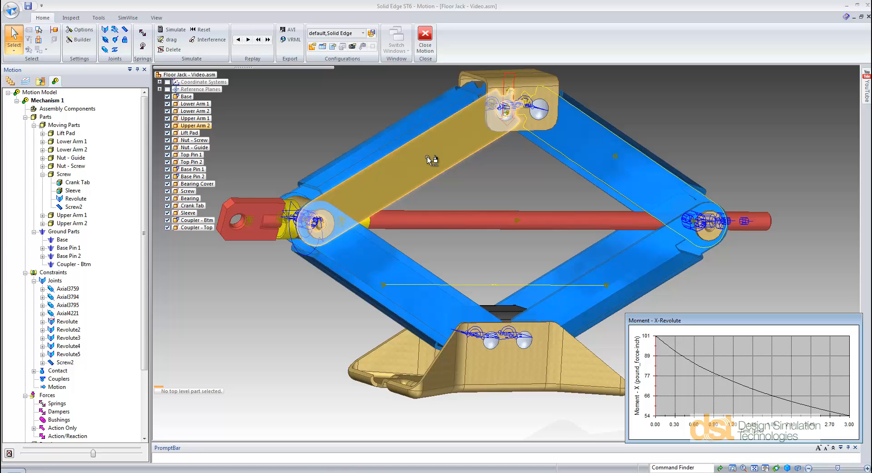
# Export Upper Arm 2's reaction loads to SE Simulation and plot its joint reaction forces and moments as magnitudes.
pyautogui.rightClick(71, 224)
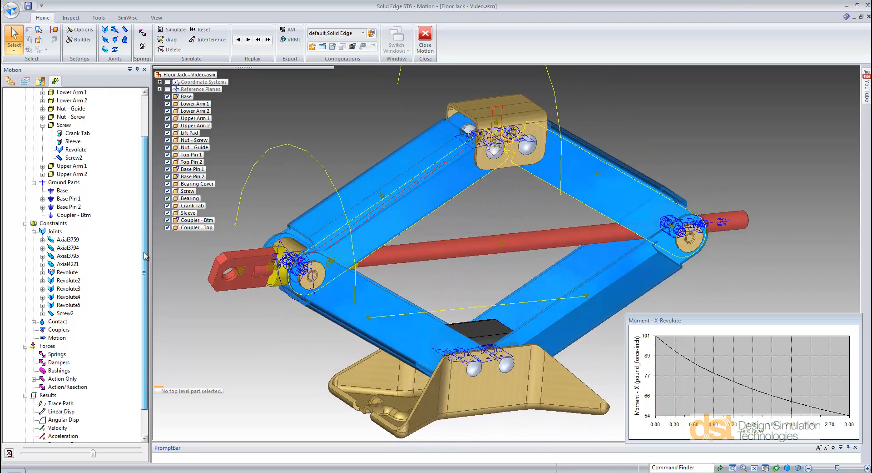
pyautogui.scroll(-3)
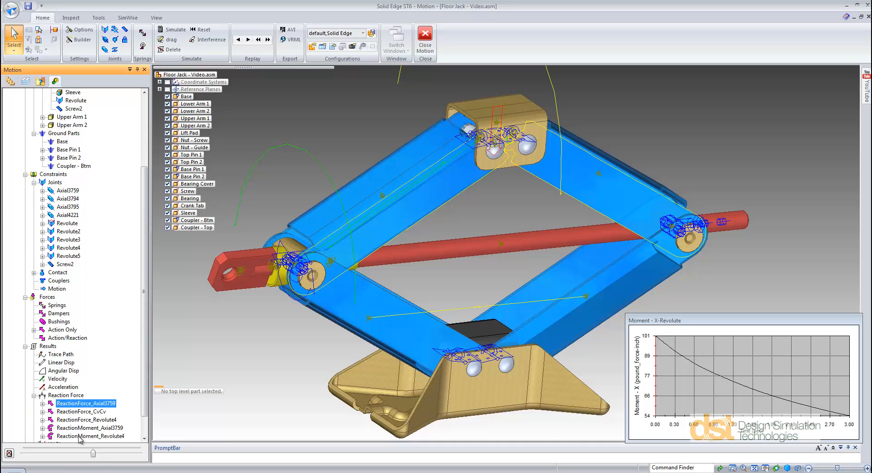
pyautogui.scroll(-3)
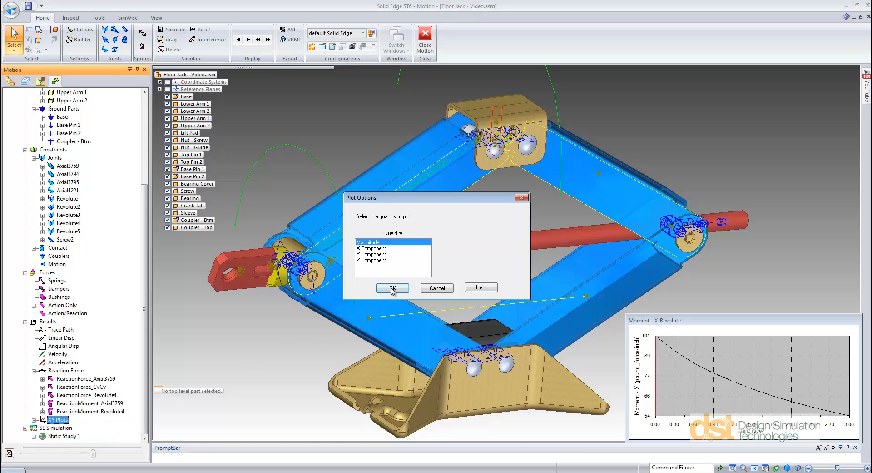
pyautogui.click(392, 288)
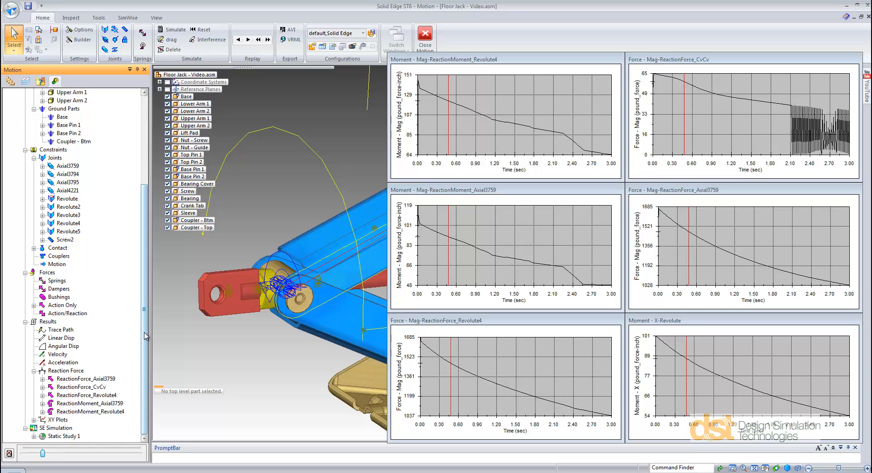
pyautogui.scroll(-3)
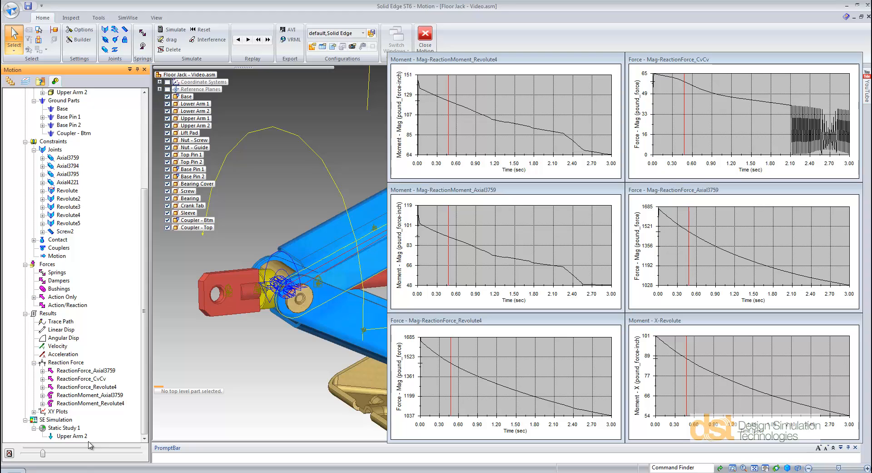
pyautogui.moveTo(449, 21)
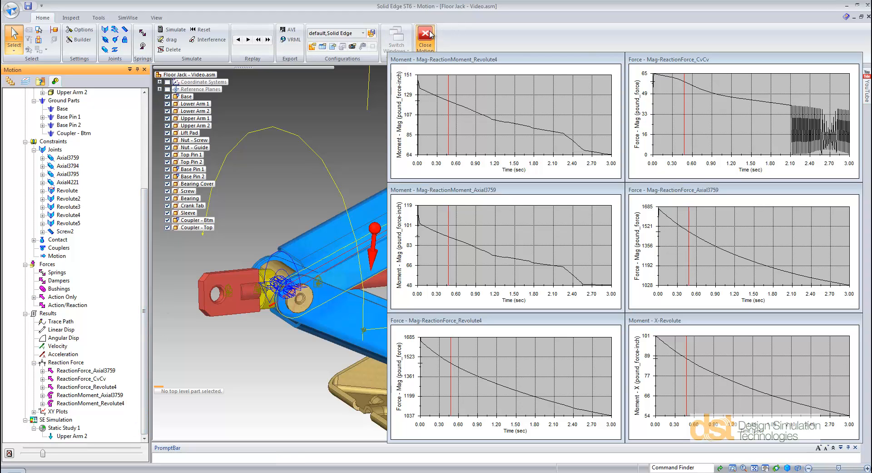
# Close Motion, review the transferred torque loads under Static Study 1 and show meshed Upper Arm 2's results.
pyautogui.click(424, 39)
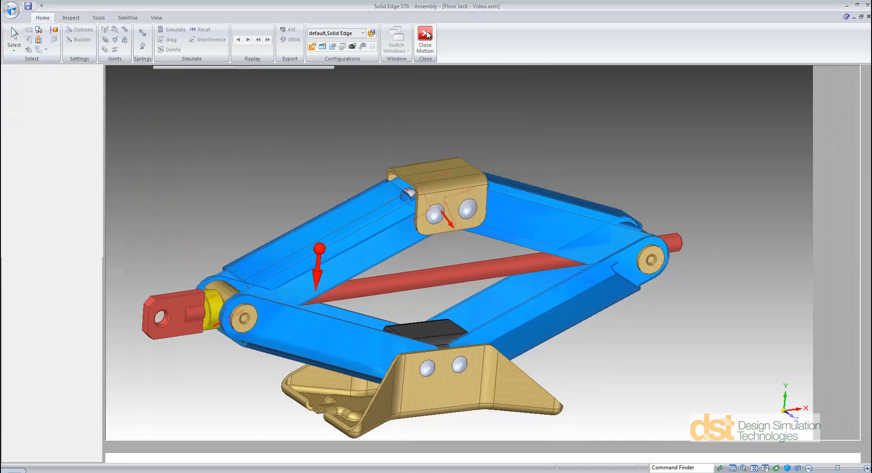
pyautogui.click(425, 42)
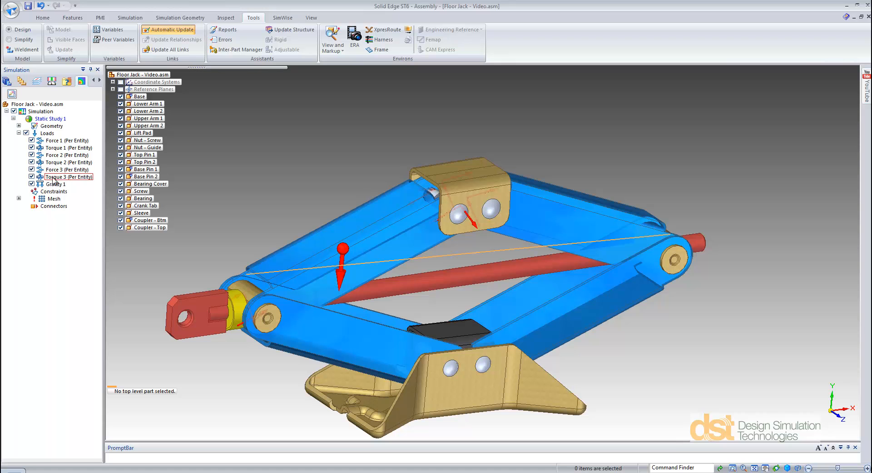
pyautogui.click(66, 147)
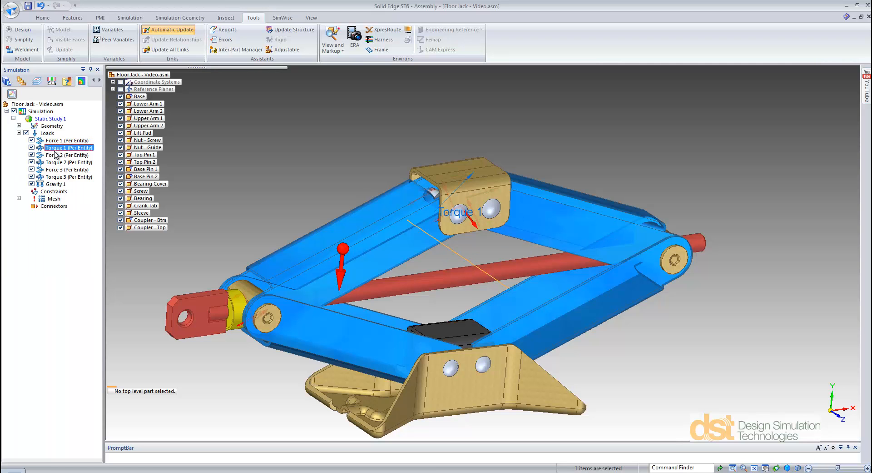
pyautogui.click(65, 169)
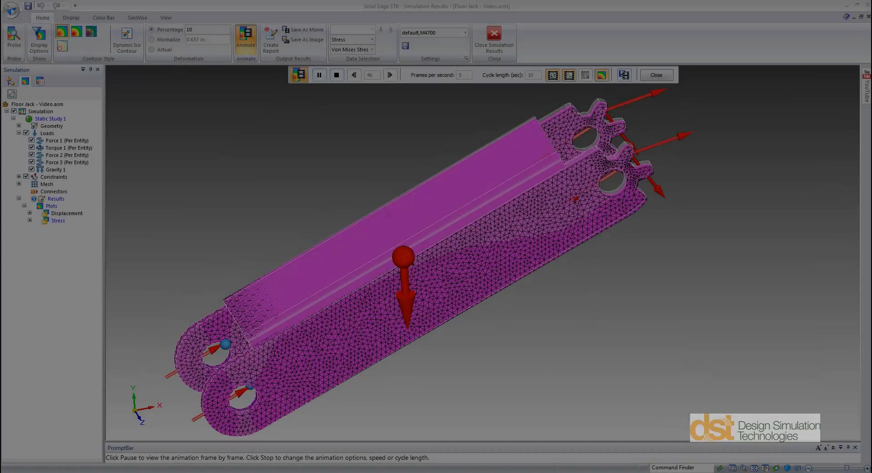
pyautogui.click(390, 73)
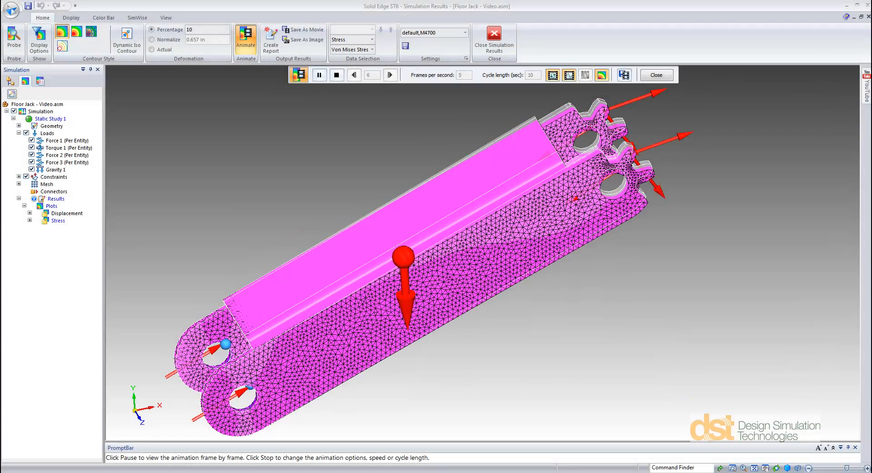